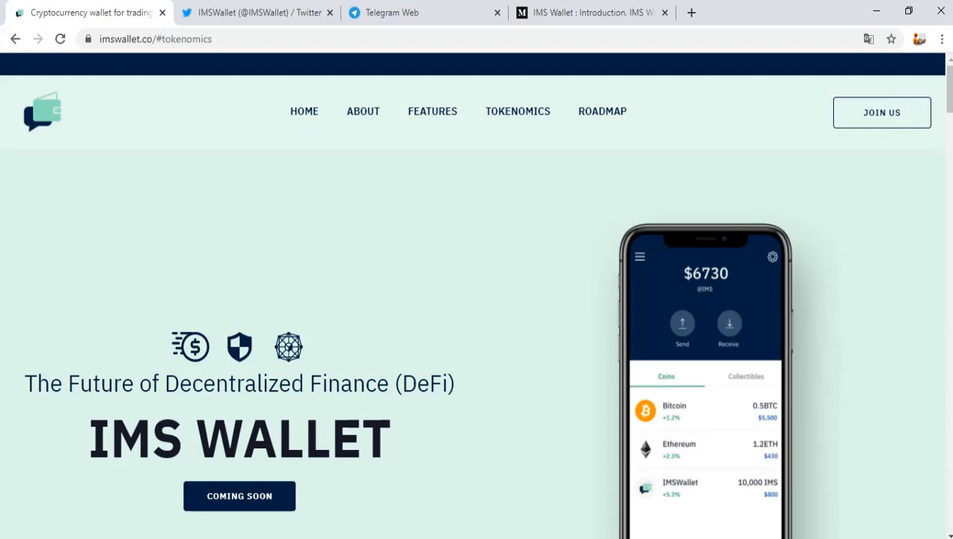
# Step: Show the About section's 'Single platform for crypto trading' overview and wallet capability bullets
pyautogui.click(362, 111)
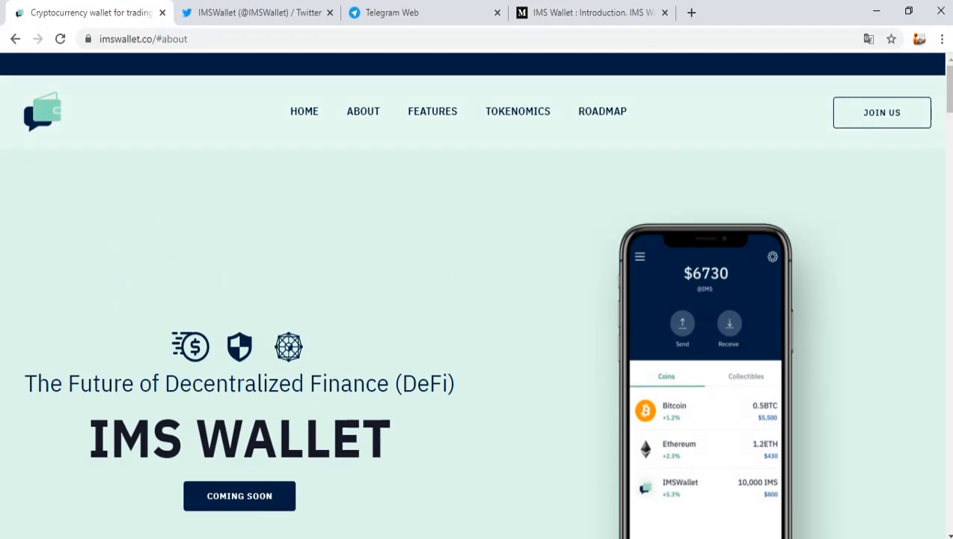
pyautogui.scroll(-3)
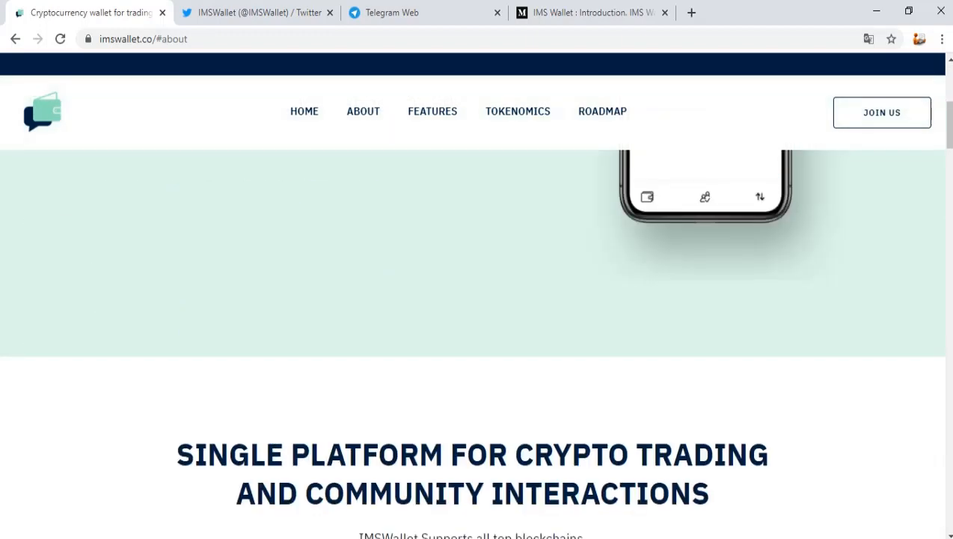
pyautogui.scroll(-3)
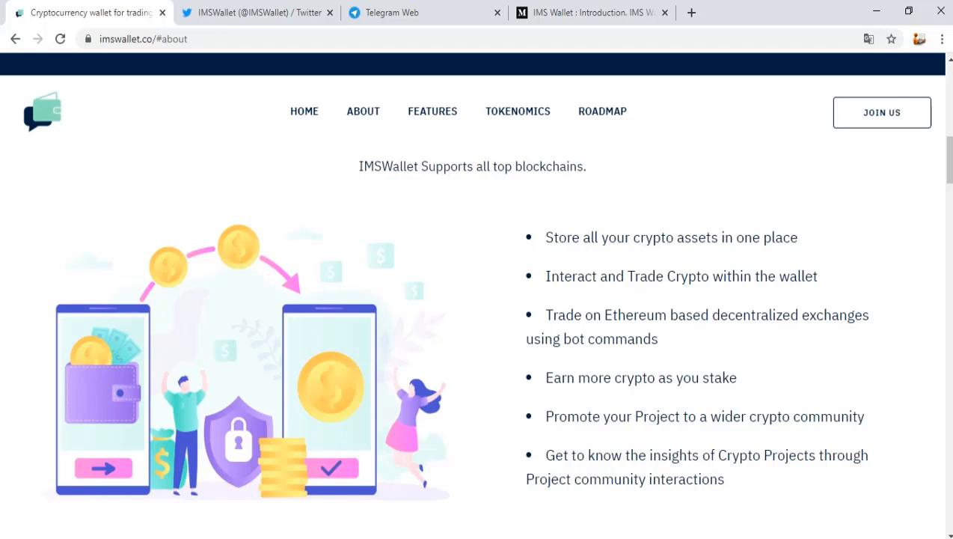
pyautogui.scroll(-3)
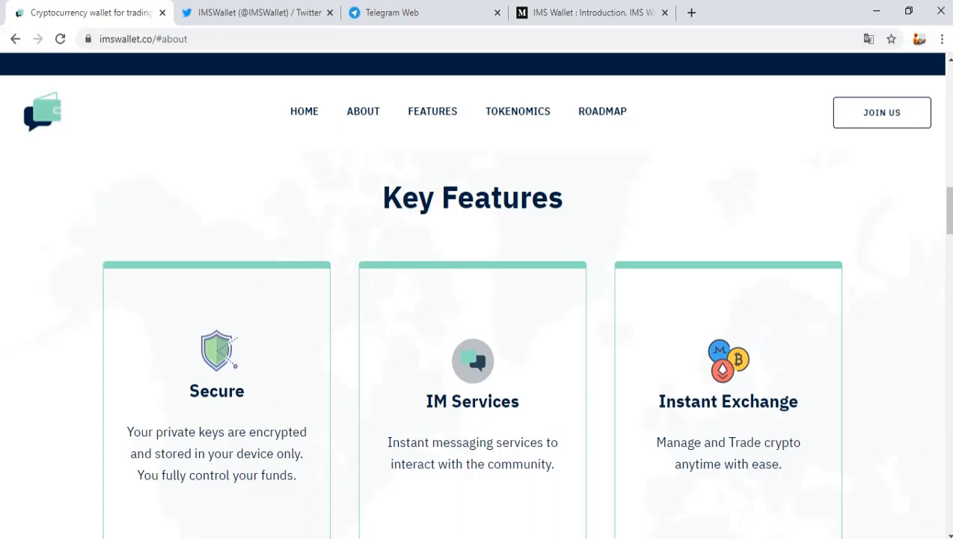
# Step: Scroll through the Key Features cards — Secure, IM Services, Instant Exchange, Staking, Escrow — to the Tokenomics heading
pyautogui.scroll(-3)
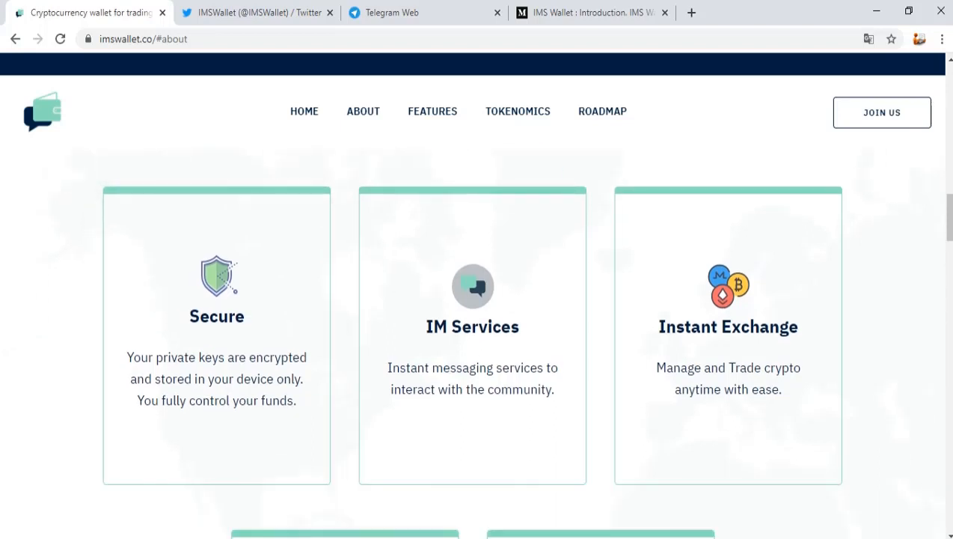
pyautogui.moveTo(473, 337)
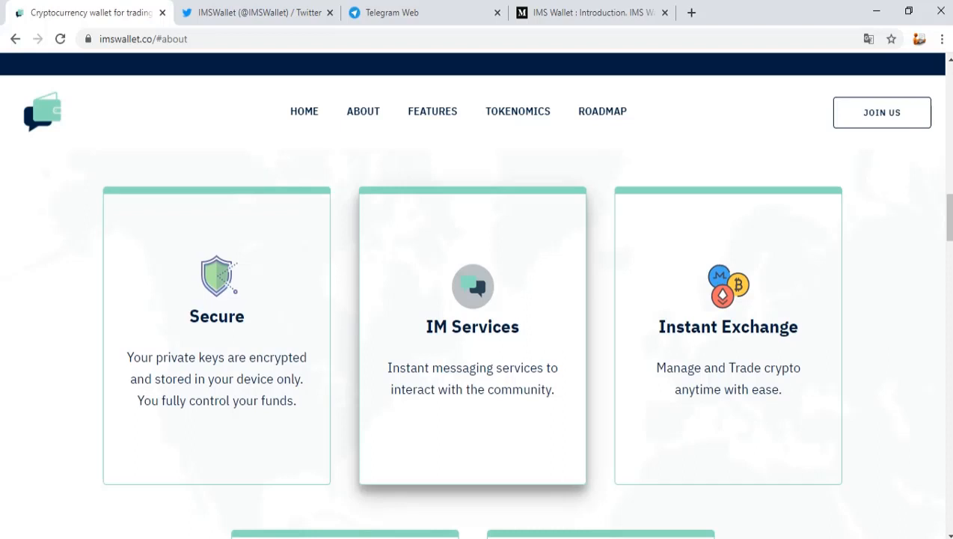
pyautogui.scroll(-3)
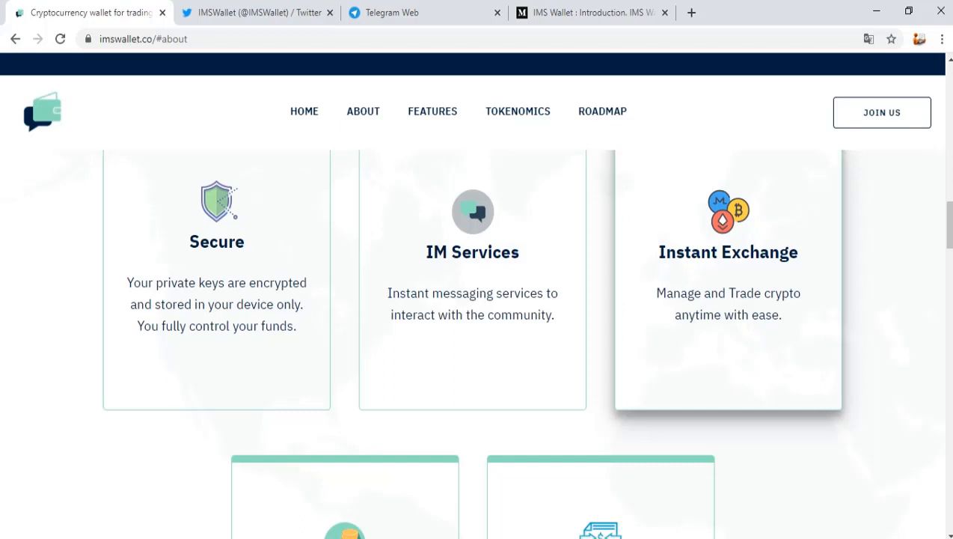
pyautogui.scroll(-3)
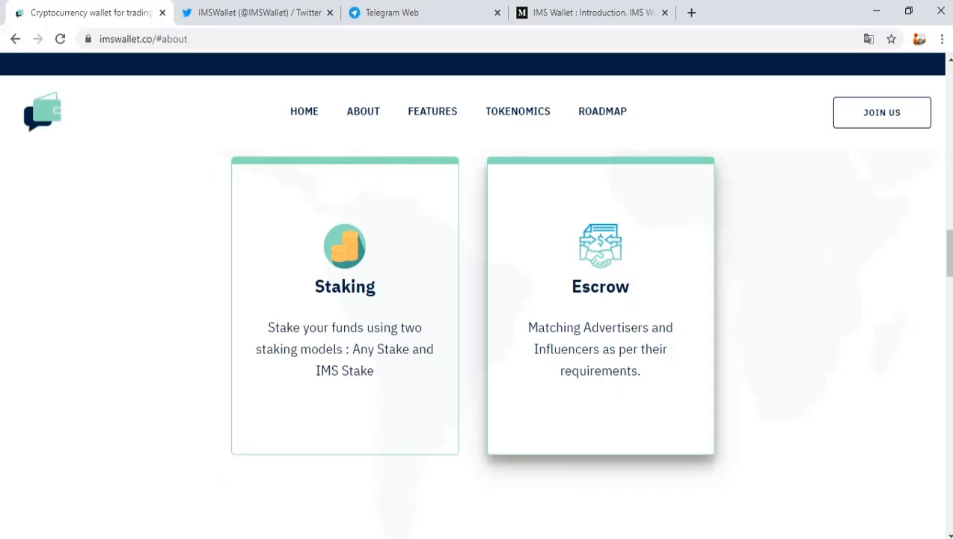
pyautogui.scroll(-3)
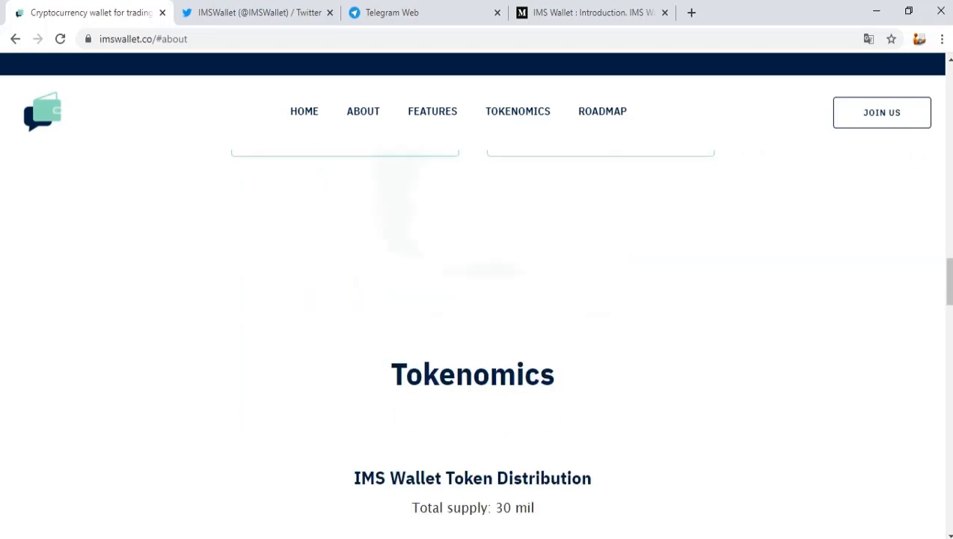
# Step: Examine the Tokenomics 30 mil token distribution and Trading Services/Escrow revenue pie charts down to Roadmap
pyautogui.click(517, 110)
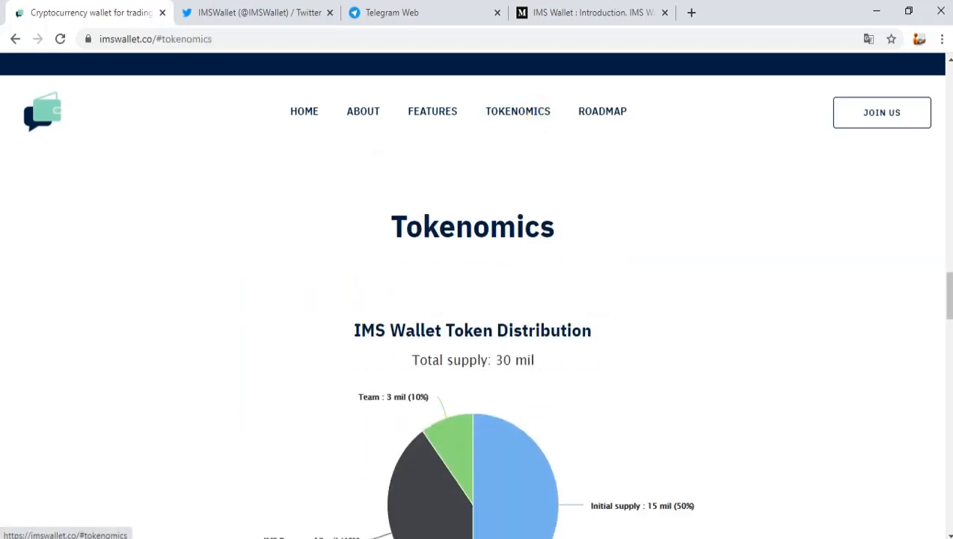
pyautogui.scroll(-3)
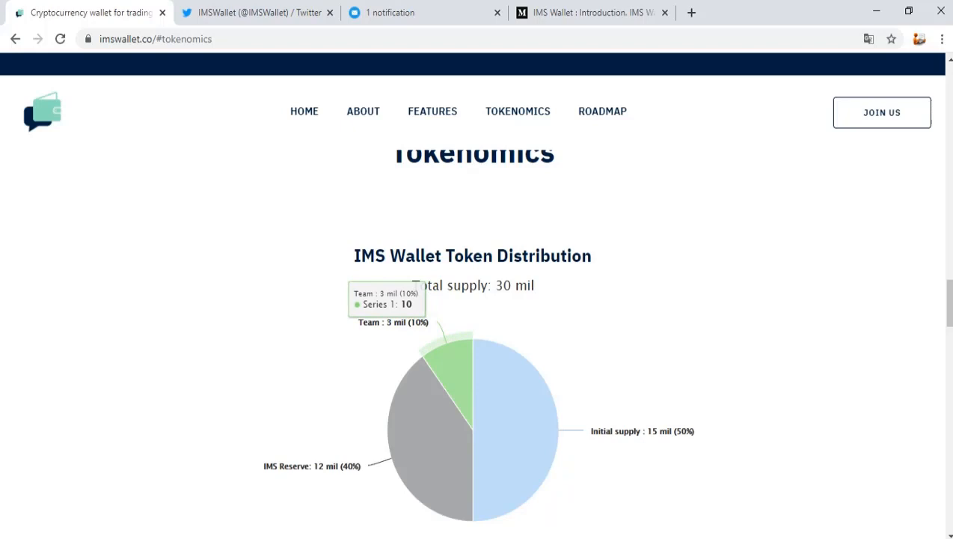
pyautogui.scroll(-3)
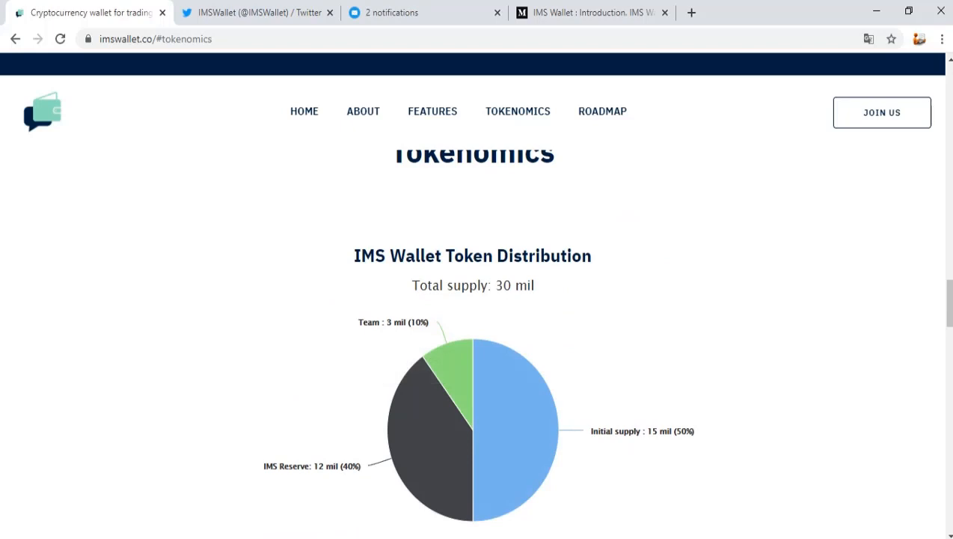
pyautogui.scroll(-3)
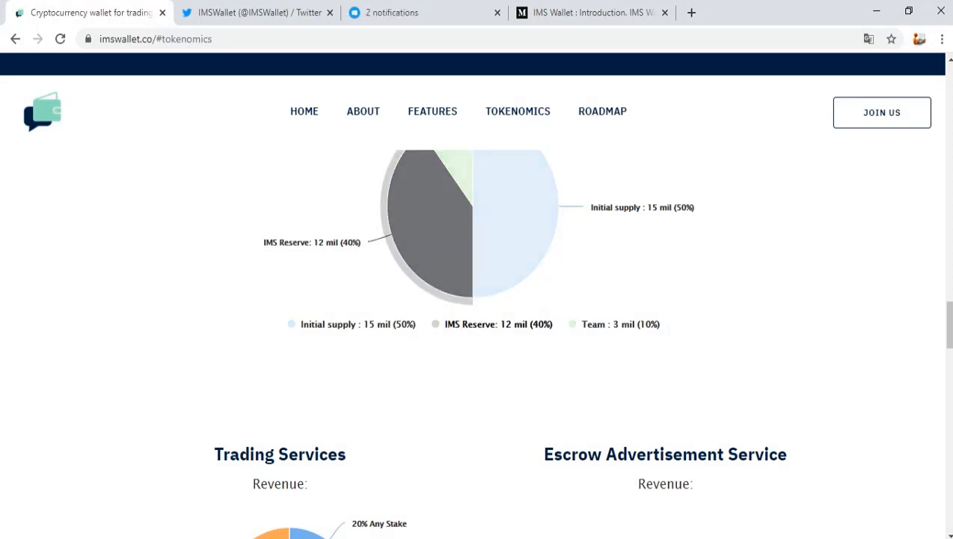
pyautogui.scroll(-3)
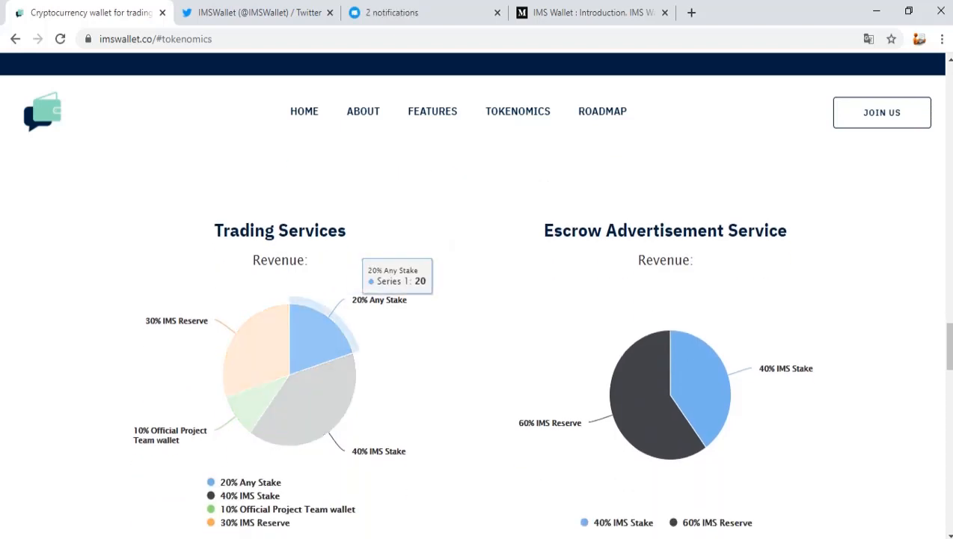
pyautogui.moveTo(262, 416)
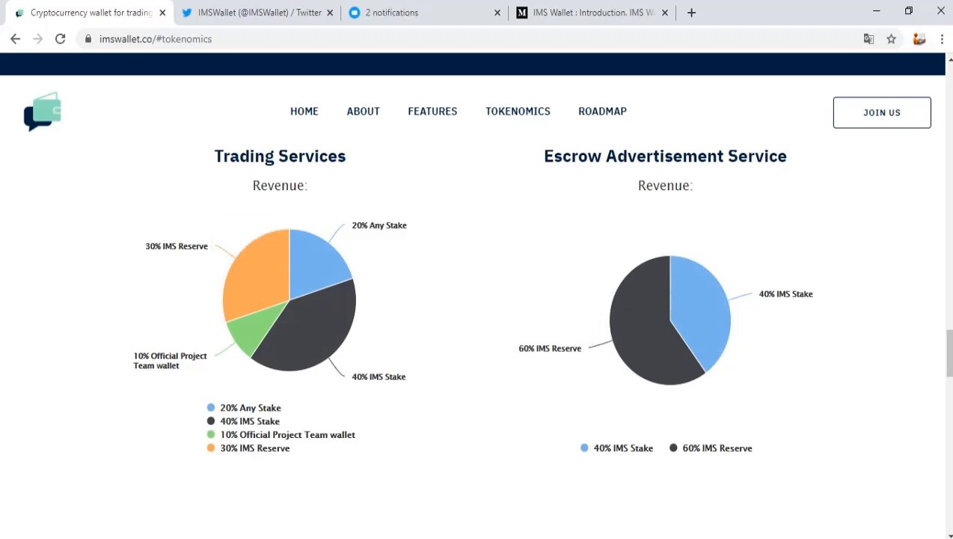
pyautogui.moveTo(700, 309)
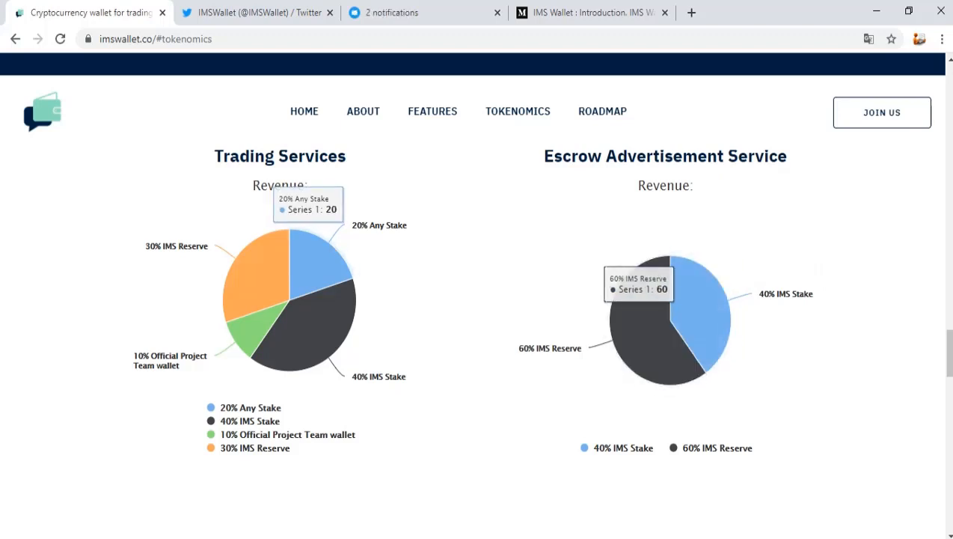
pyautogui.scroll(-3)
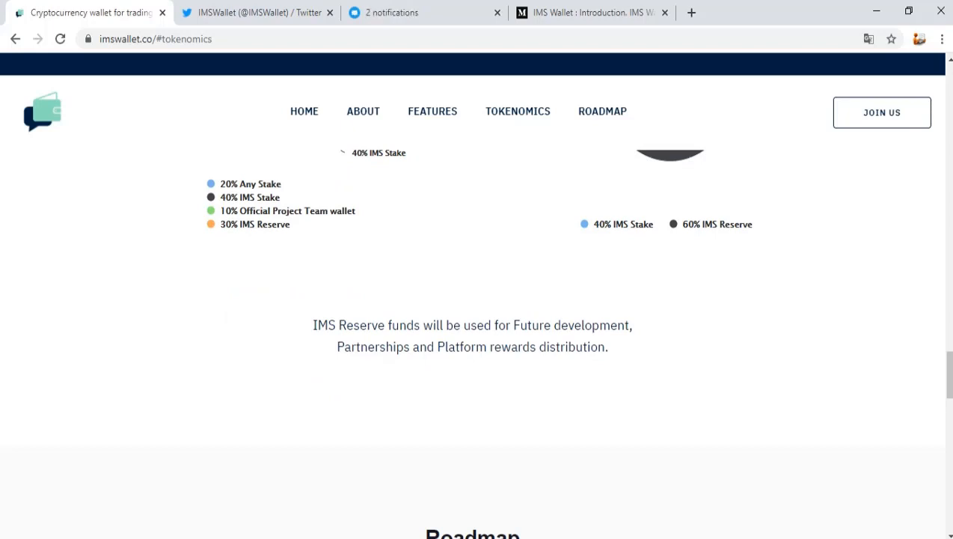
# Step: Read the 2020 Roadmap milestones through December down to the Get In Touch links
pyautogui.scroll(-3)
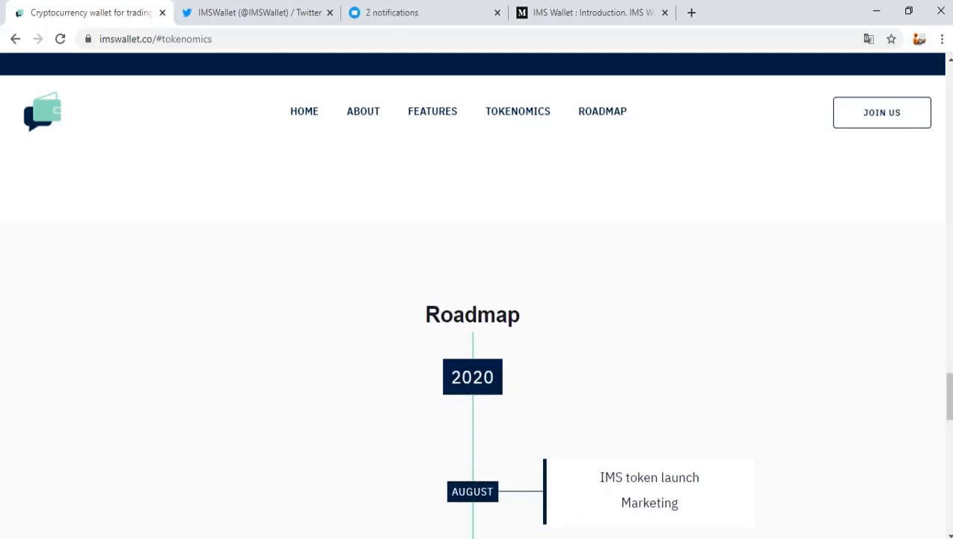
pyautogui.scroll(-3)
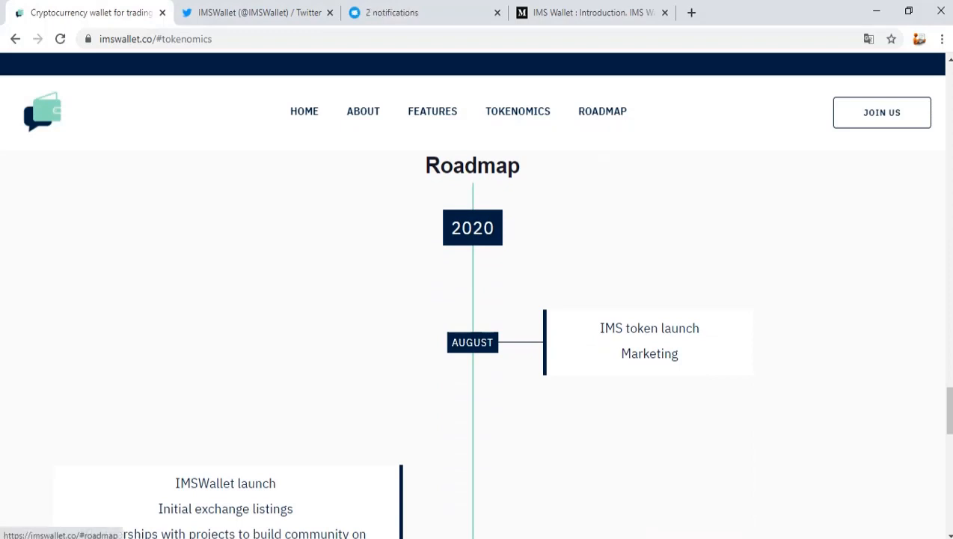
pyautogui.scroll(3)
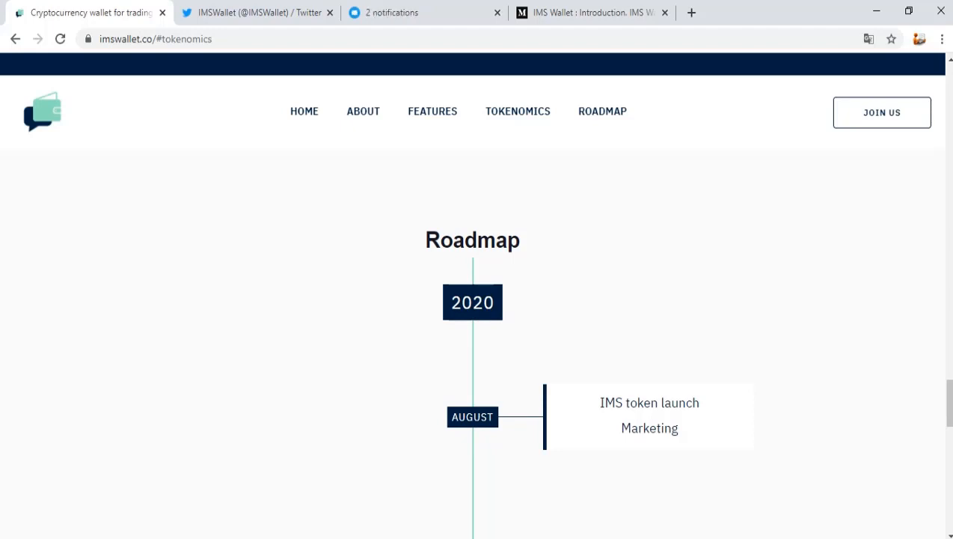
pyautogui.scroll(-3)
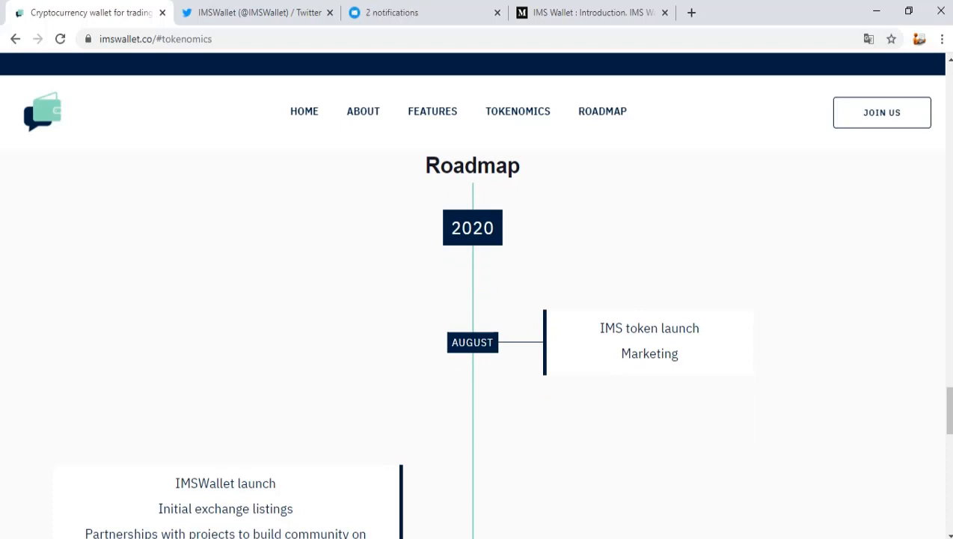
pyautogui.scroll(-3)
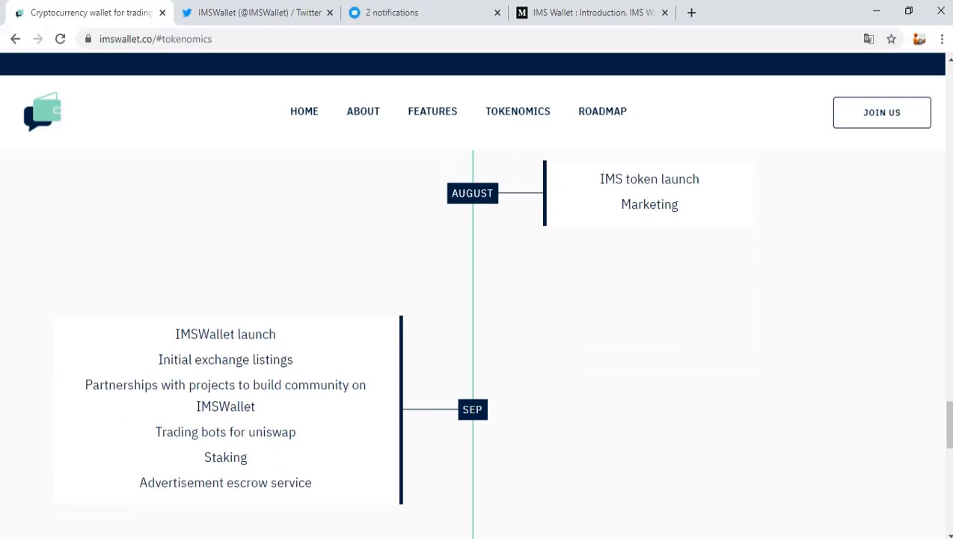
pyautogui.scroll(-3)
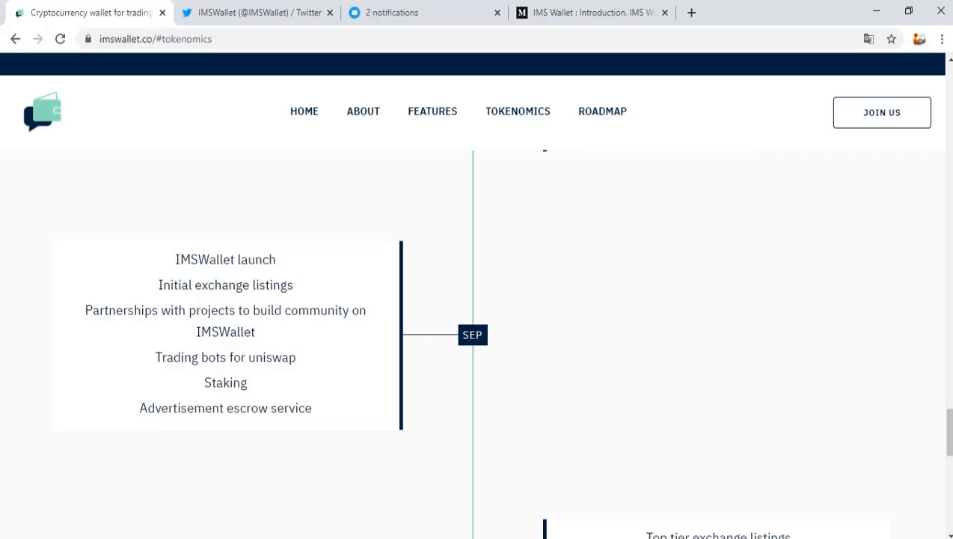
pyautogui.scroll(-3)
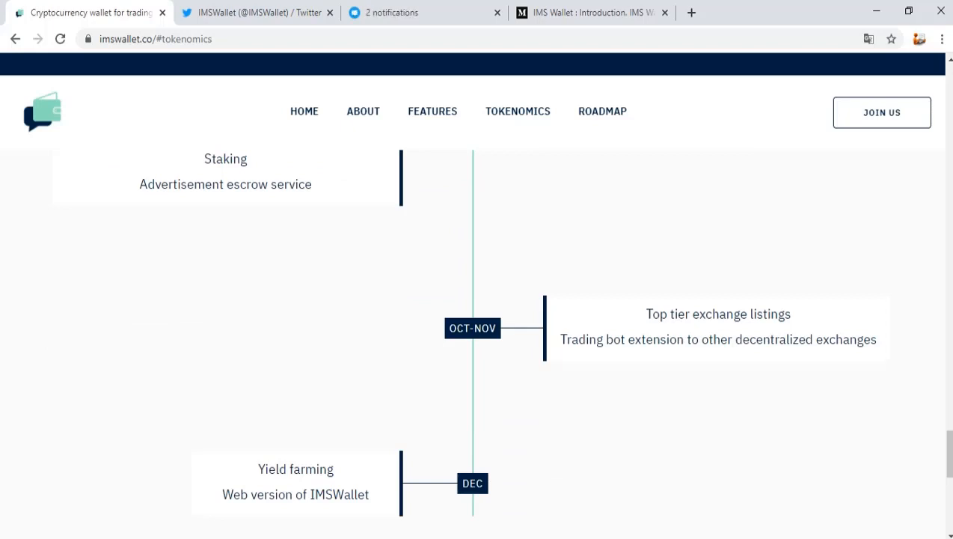
pyautogui.scroll(-3)
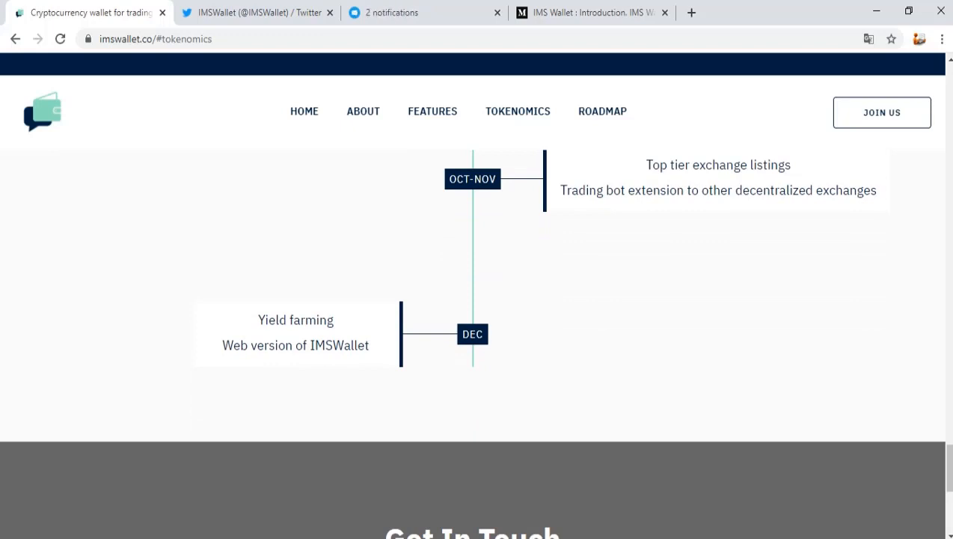
# Step: Open the IMSWallet Twitter profile from the Get In Touch Twitter card
pyautogui.scroll(-3)
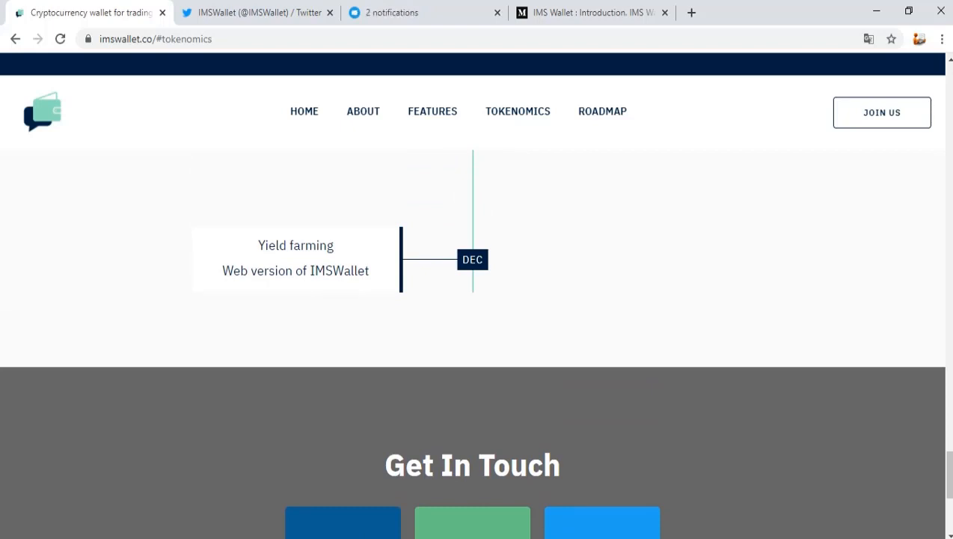
pyautogui.scroll(-3)
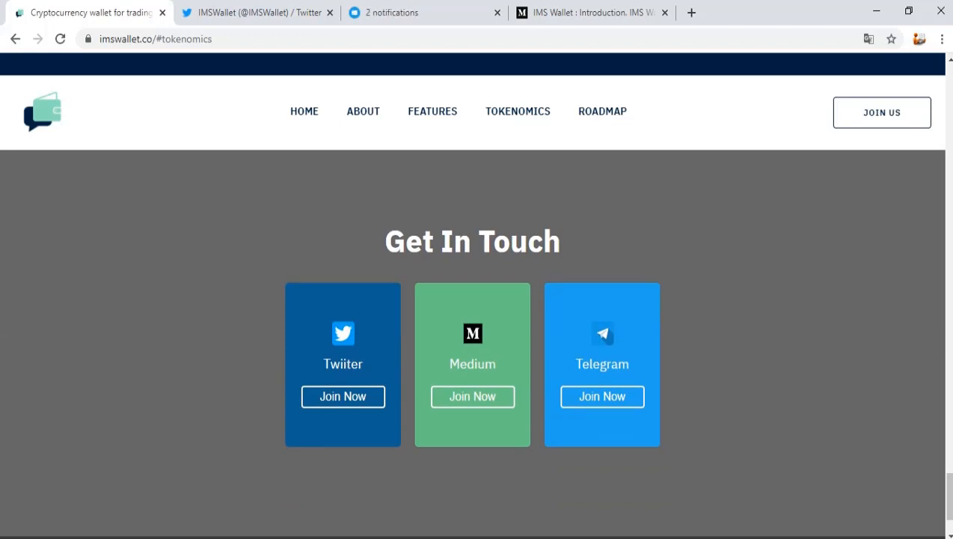
pyautogui.scroll(-3)
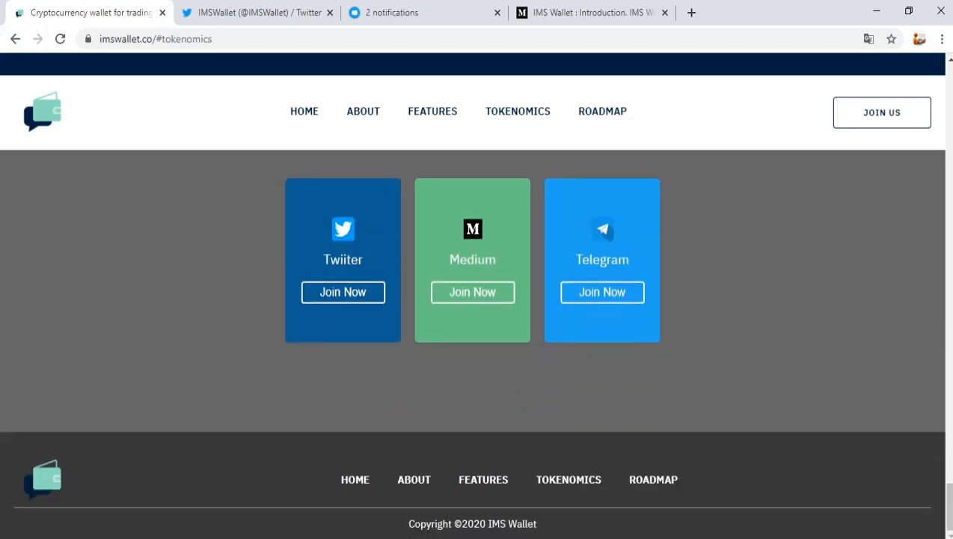
pyautogui.click(343, 292)
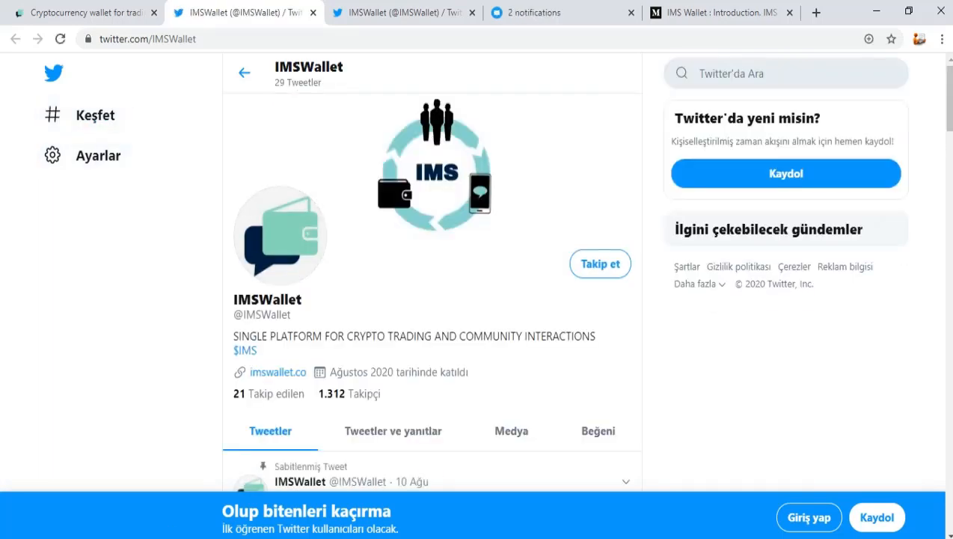
# Step: Scroll the IMSWallet Twitter timeline through the pinned live-website tweet, presale retweets and token giveaway
pyautogui.scroll(-3)
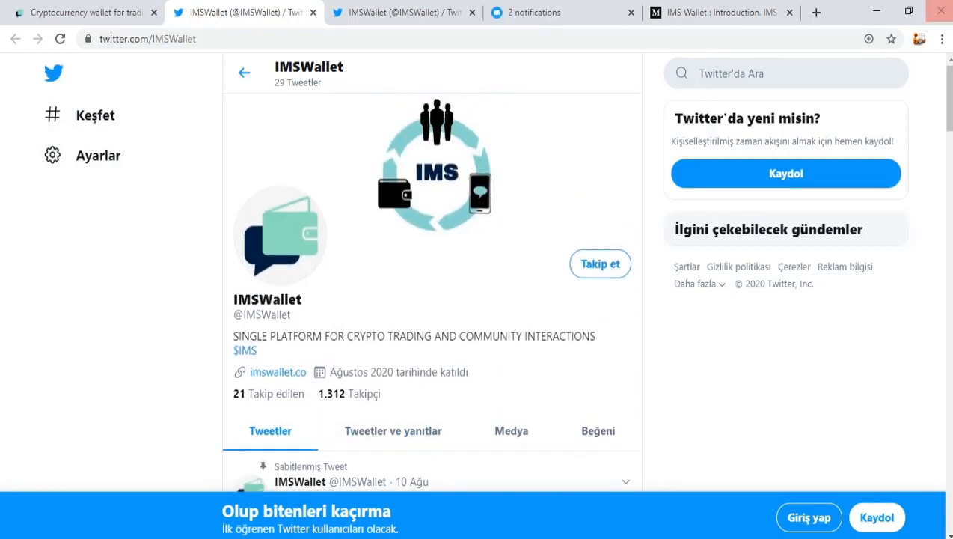
pyautogui.scroll(-3)
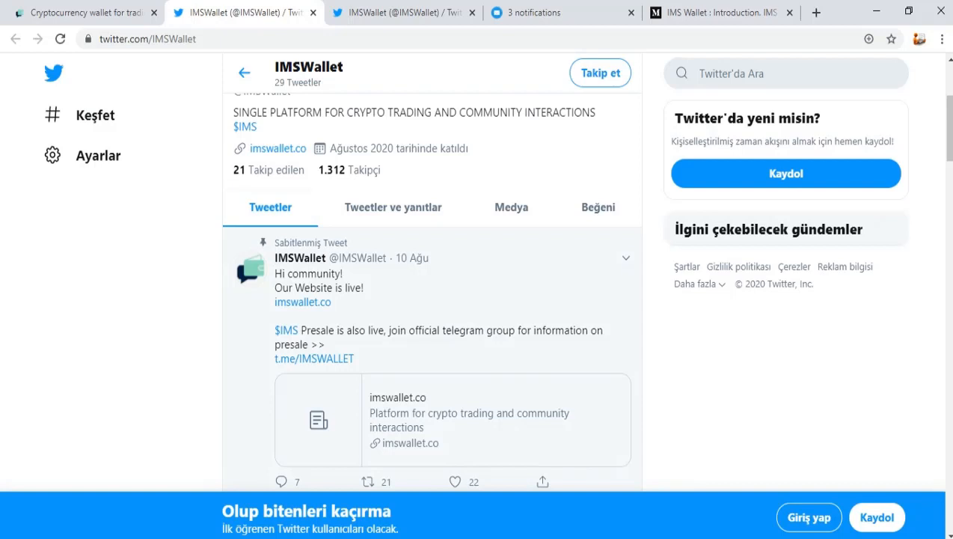
pyautogui.scroll(-3)
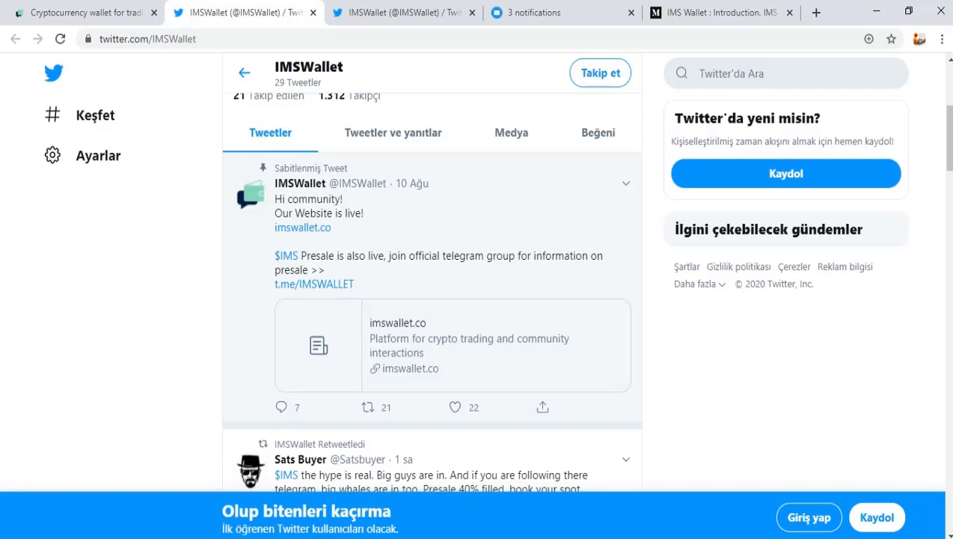
pyautogui.moveTo(392, 131)
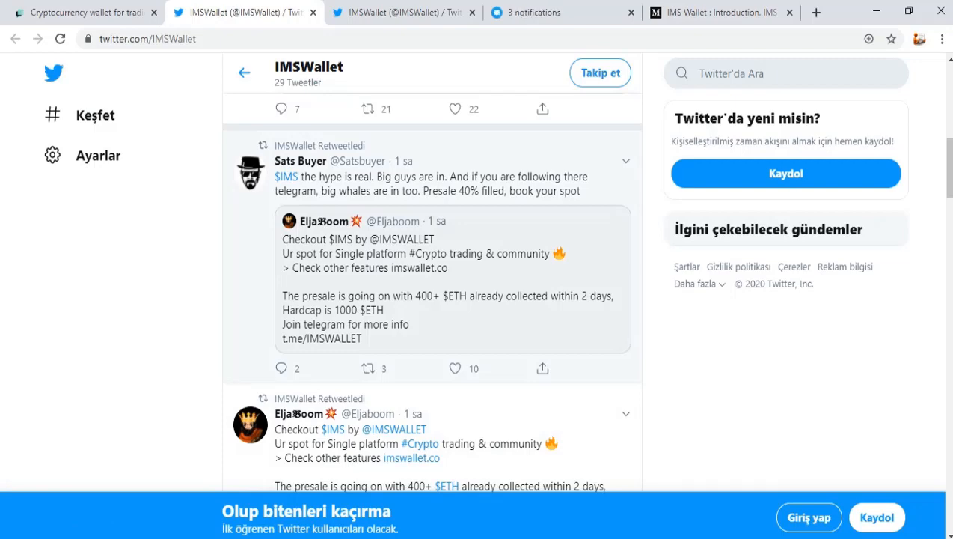
pyautogui.scroll(-3)
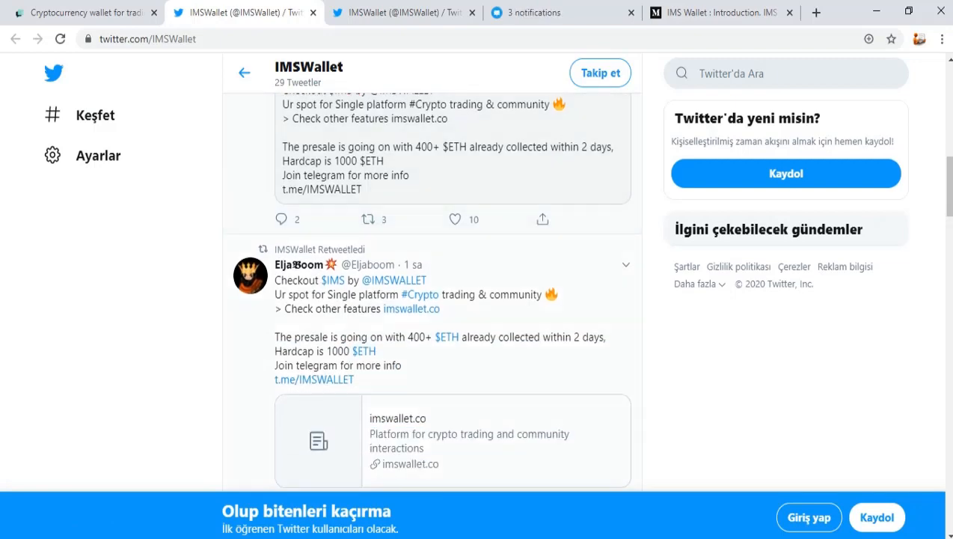
pyautogui.scroll(-3)
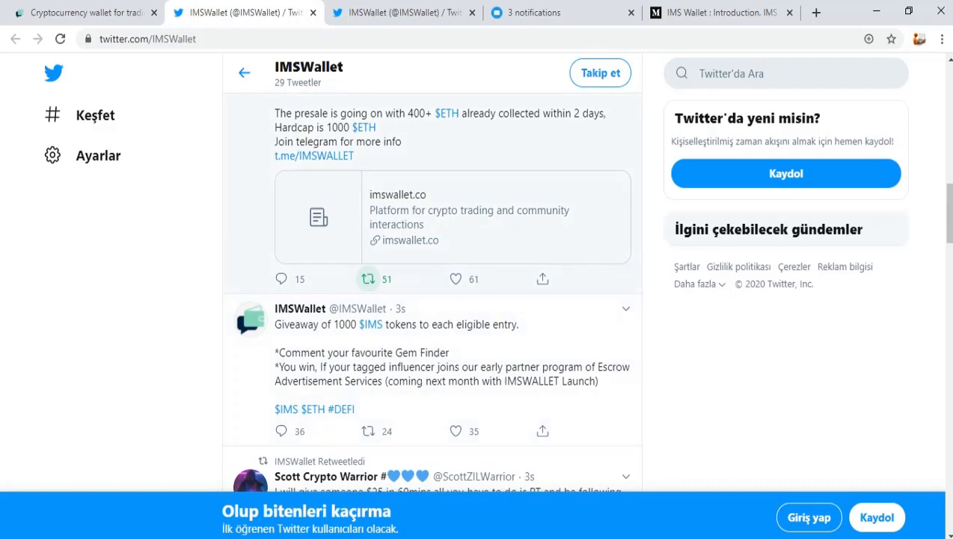
pyautogui.moveTo(368, 278)
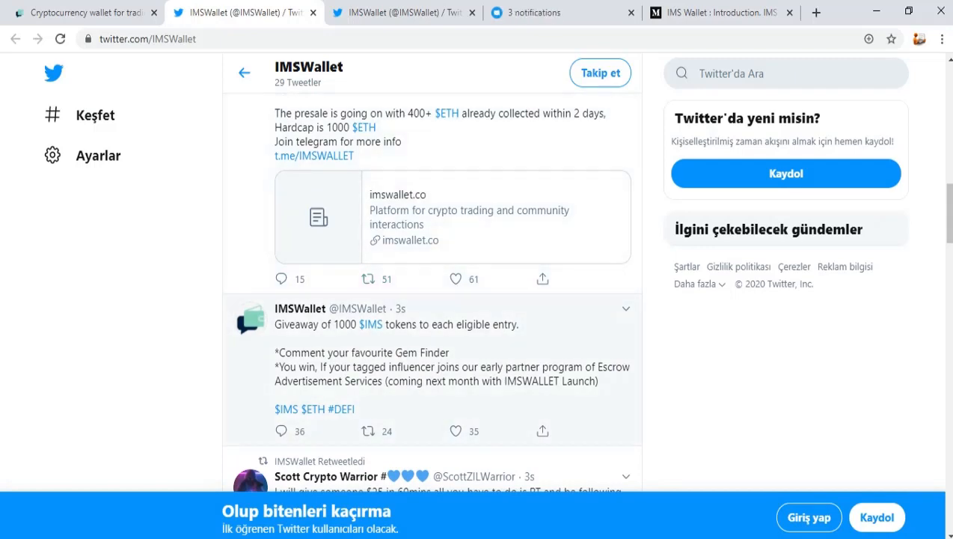
pyautogui.scroll(-3)
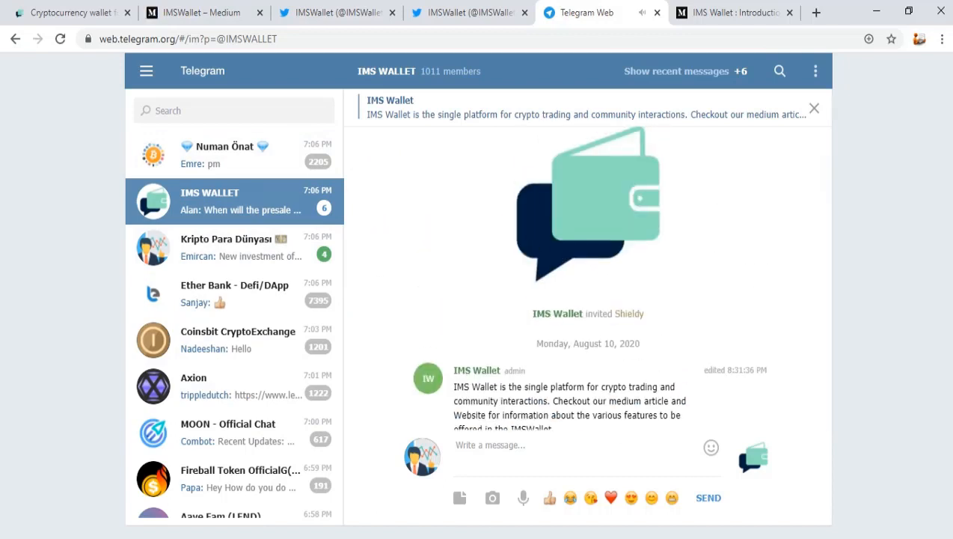
# Step: Jump to the IMS WALLET Telegram group's pinned admin announcement
pyautogui.click(448, 107)
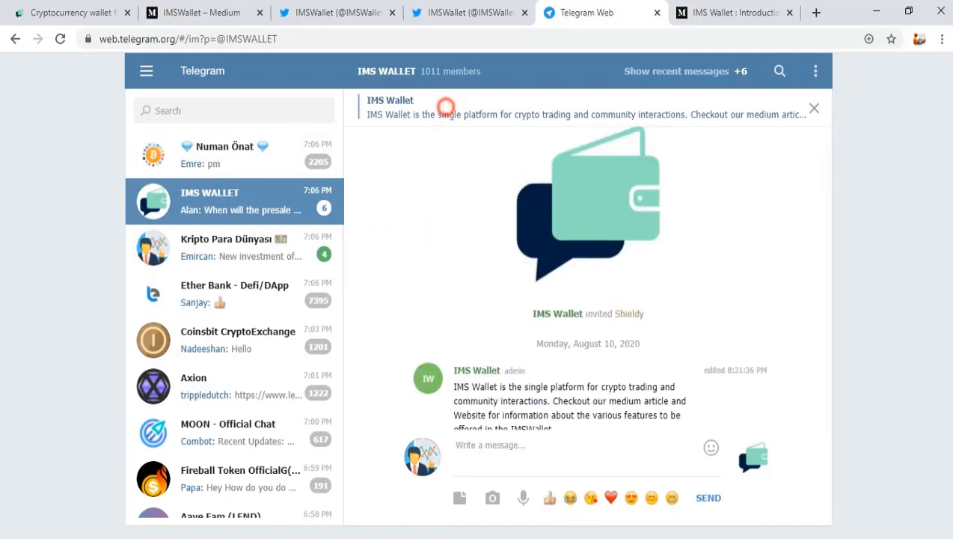
pyautogui.scroll(-3)
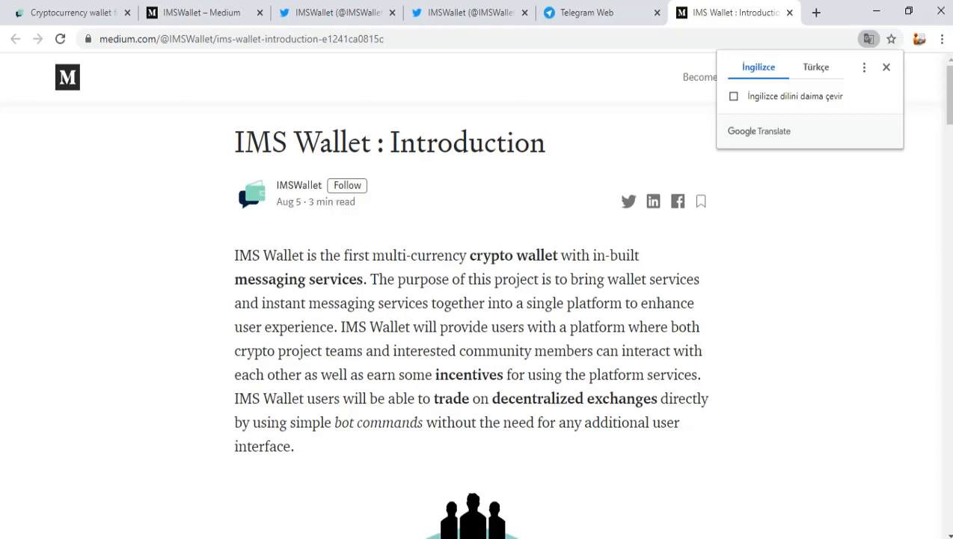
# Step: Read the Medium 'IMS Wallet : Introduction' article through its services and staking sections
pyautogui.scroll(-3)
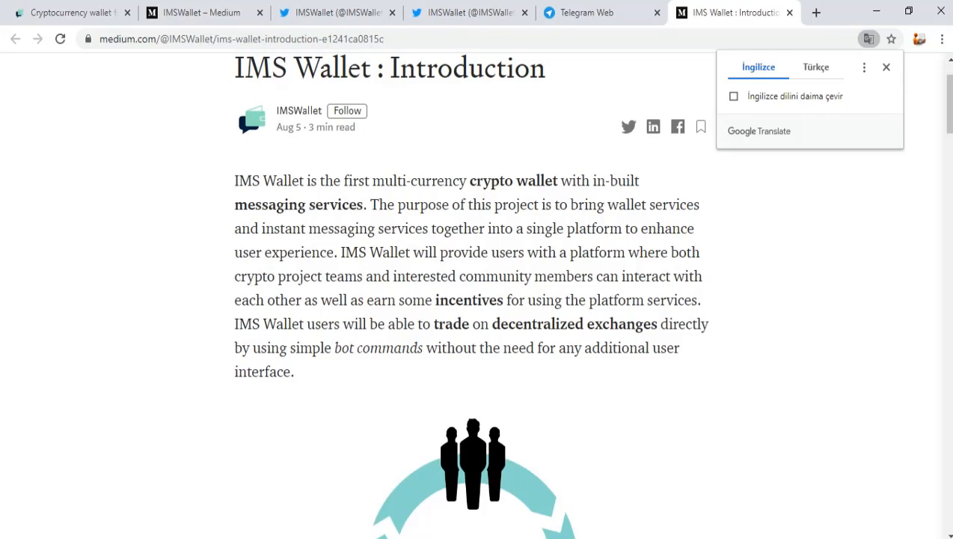
pyautogui.scroll(-3)
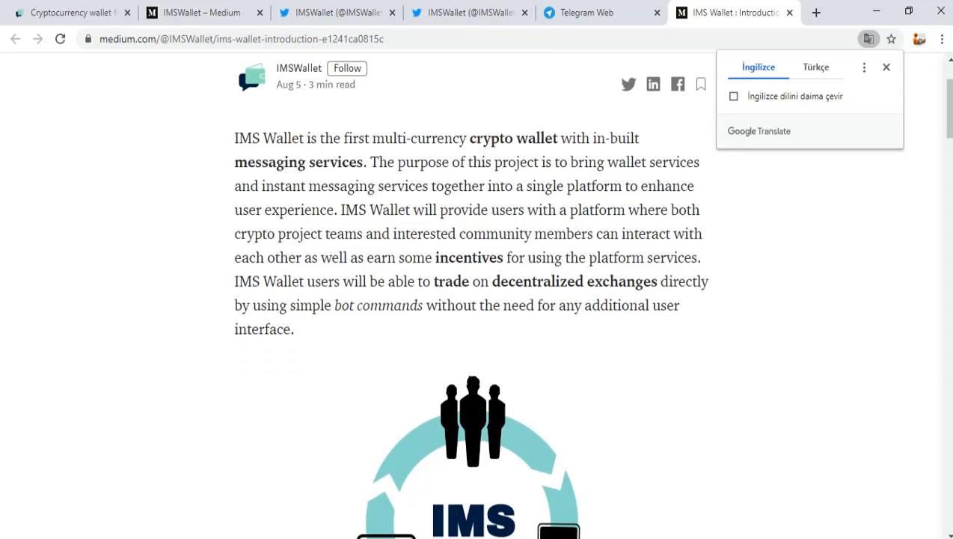
pyautogui.scroll(-3)
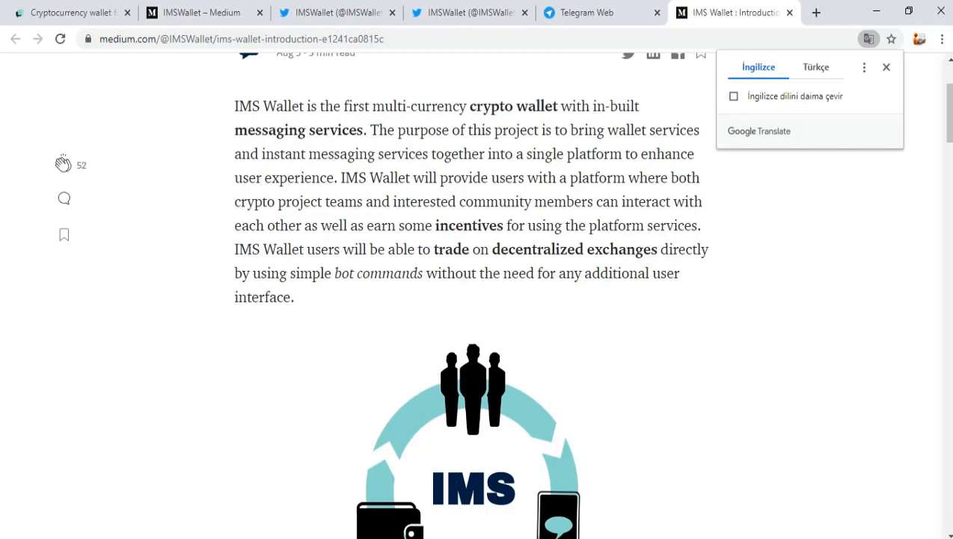
pyautogui.scroll(-3)
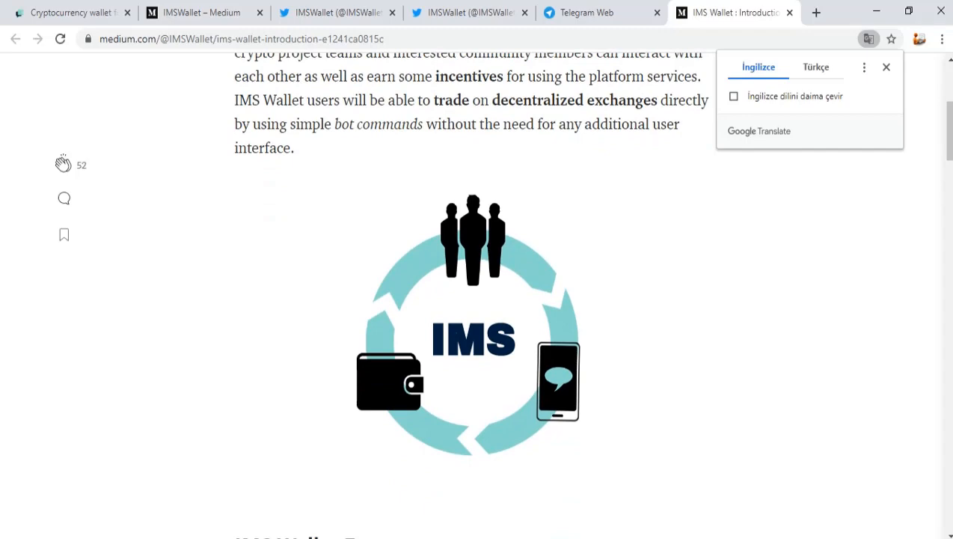
pyautogui.scroll(-3)
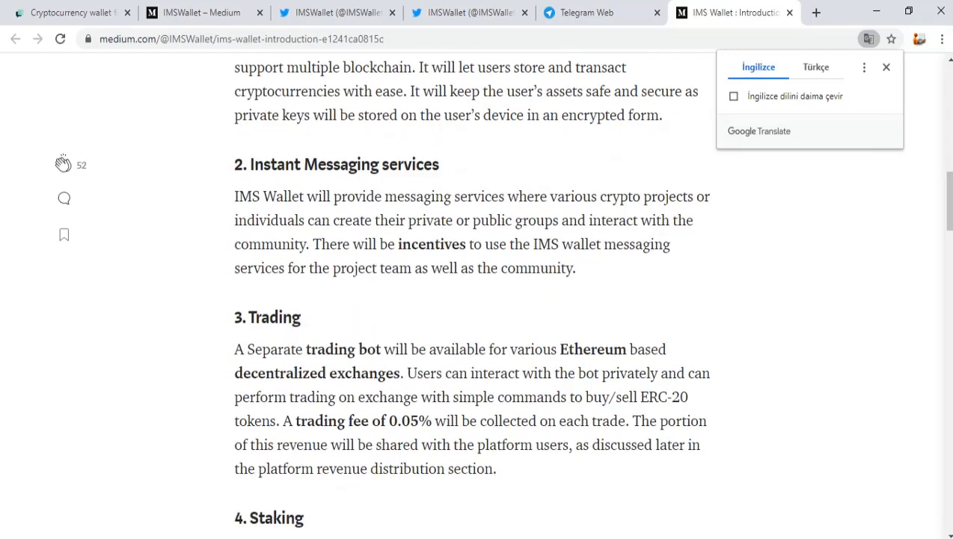
# Step: Continue through token utility and Revenue Distribution, then return to the Telegram Web tab
pyautogui.scroll(-3)
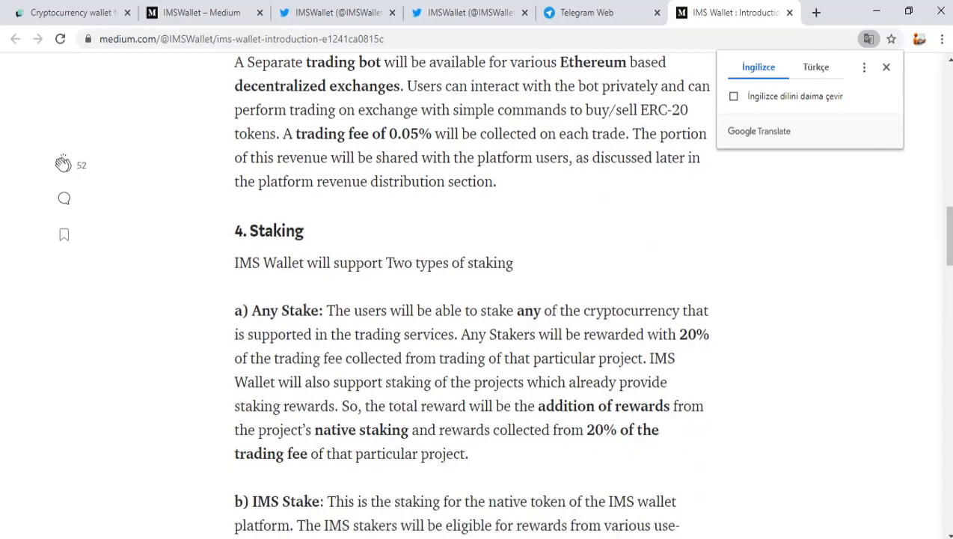
pyautogui.scroll(-3)
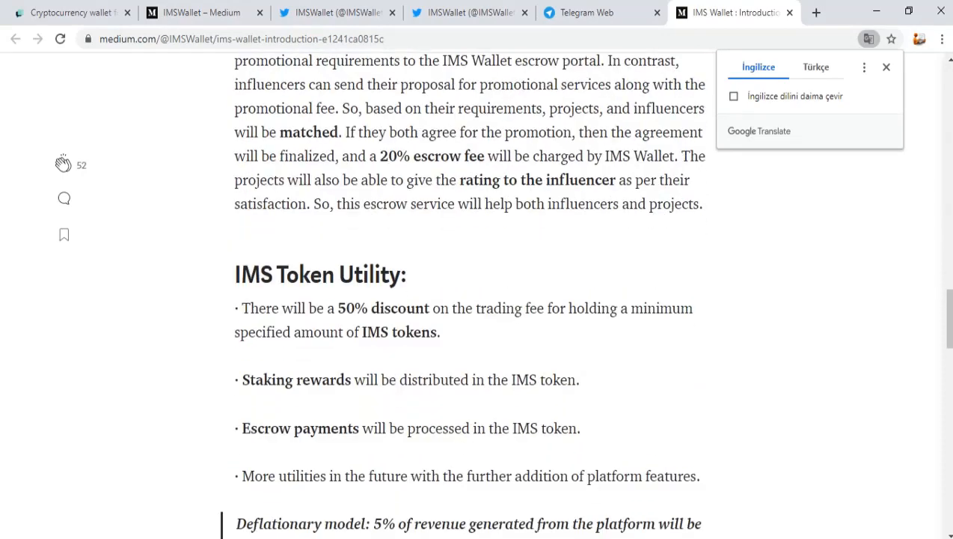
pyautogui.scroll(-3)
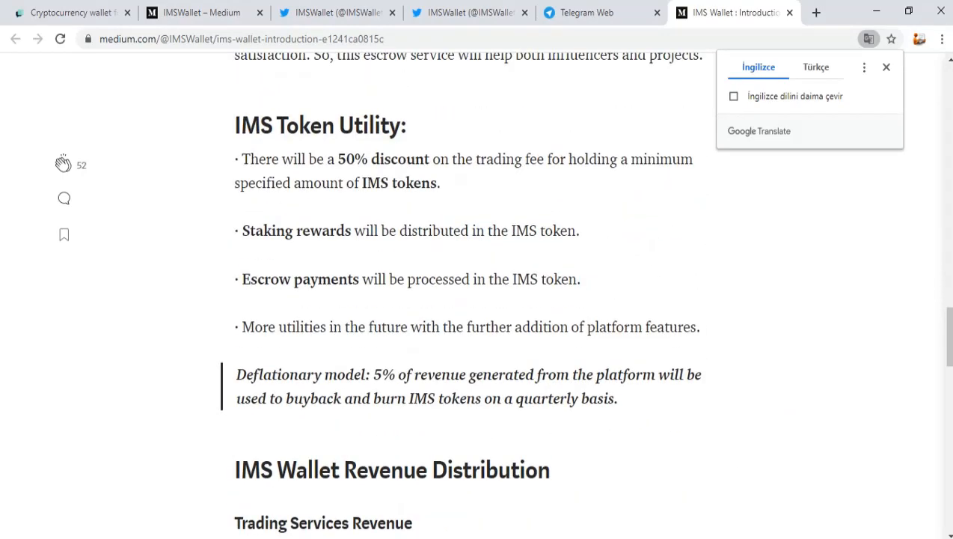
pyautogui.scroll(-3)
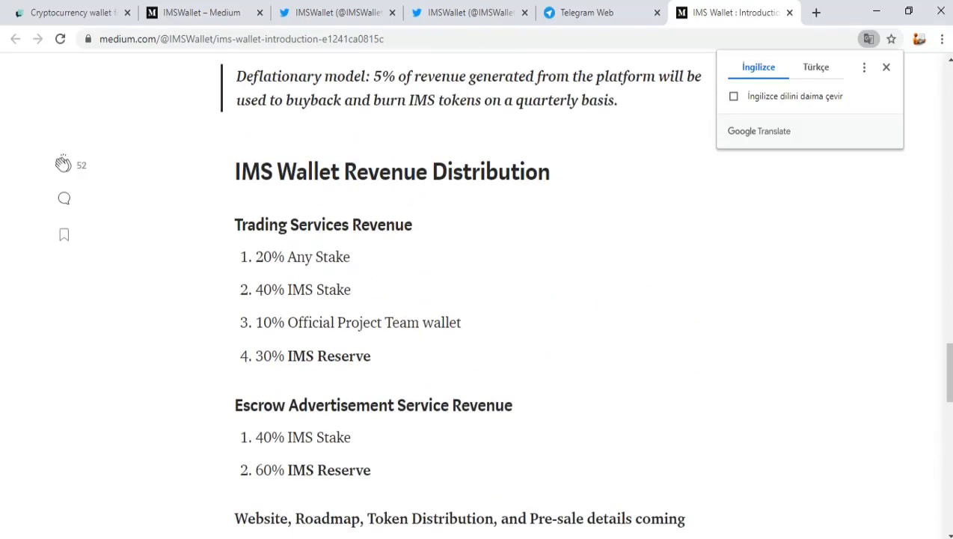
pyautogui.click(594, 12)
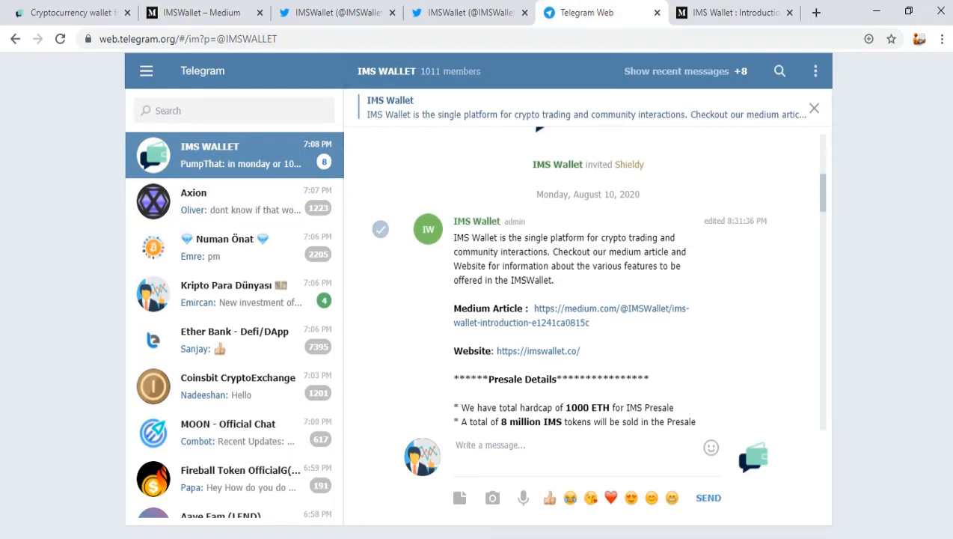
# Step: Scroll the pinned admin message through Presale Details — hardcap, token rate and ETH contribution address
pyautogui.scroll(-3)
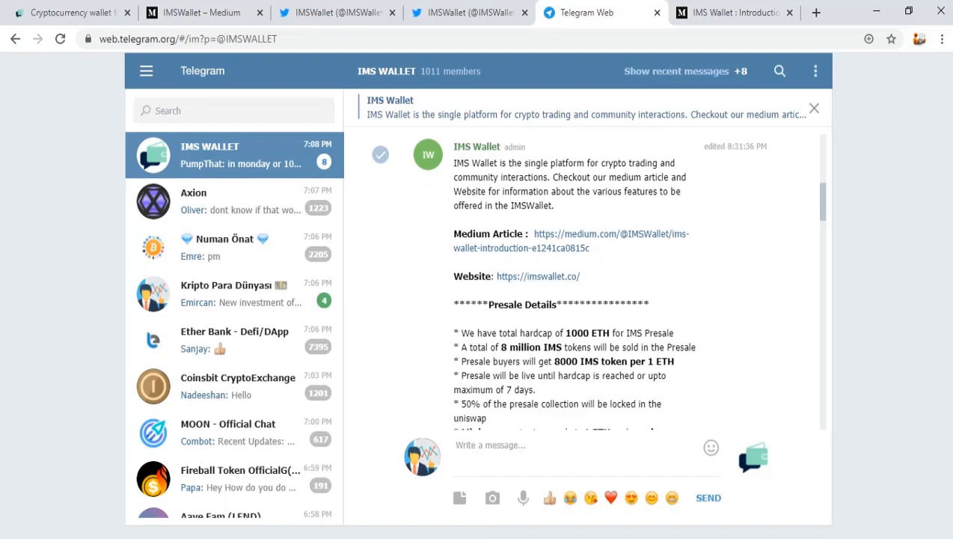
pyautogui.scroll(-3)
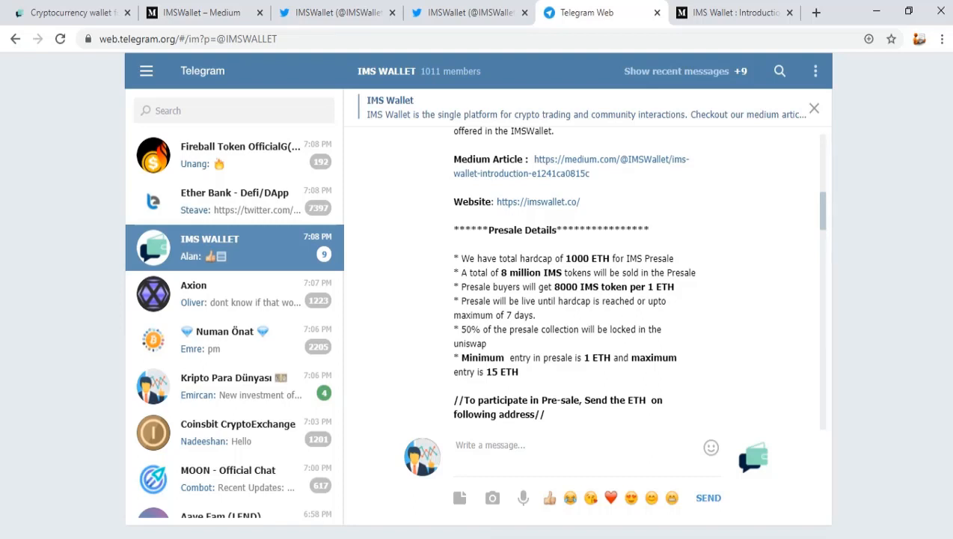
pyautogui.scroll(-3)
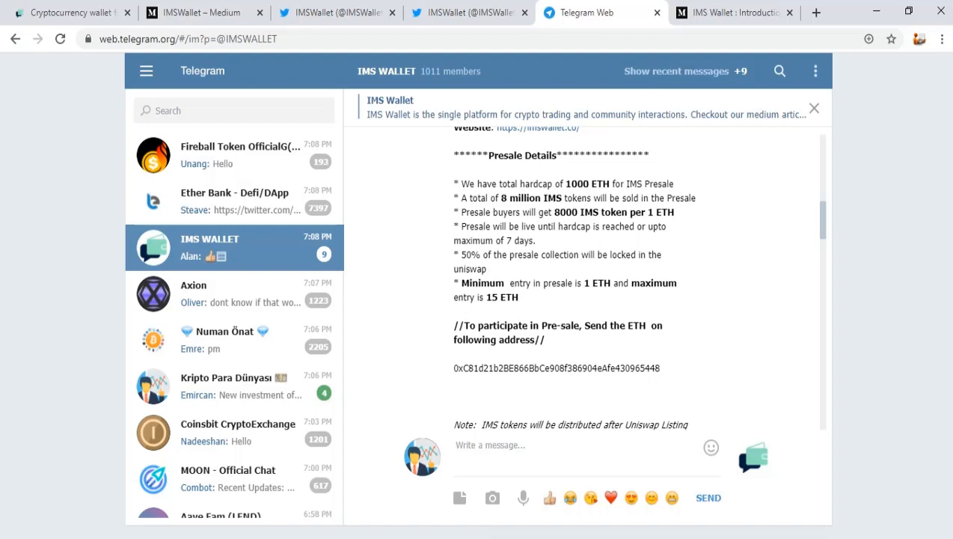
pyautogui.scroll(-3)
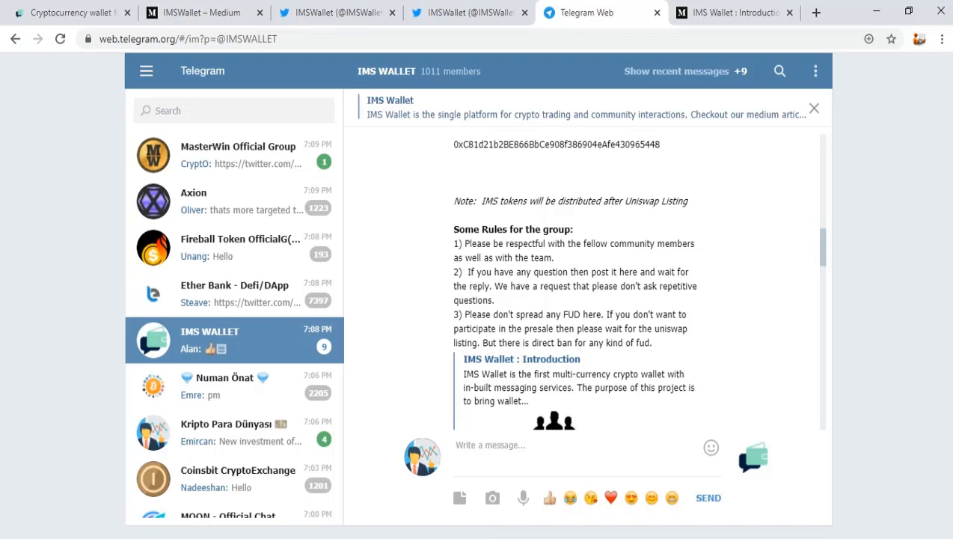
# Step: Scroll past the IMS WALLET group rules and welcome messages and open the Kripto Para Dünyası group
pyautogui.scroll(-3)
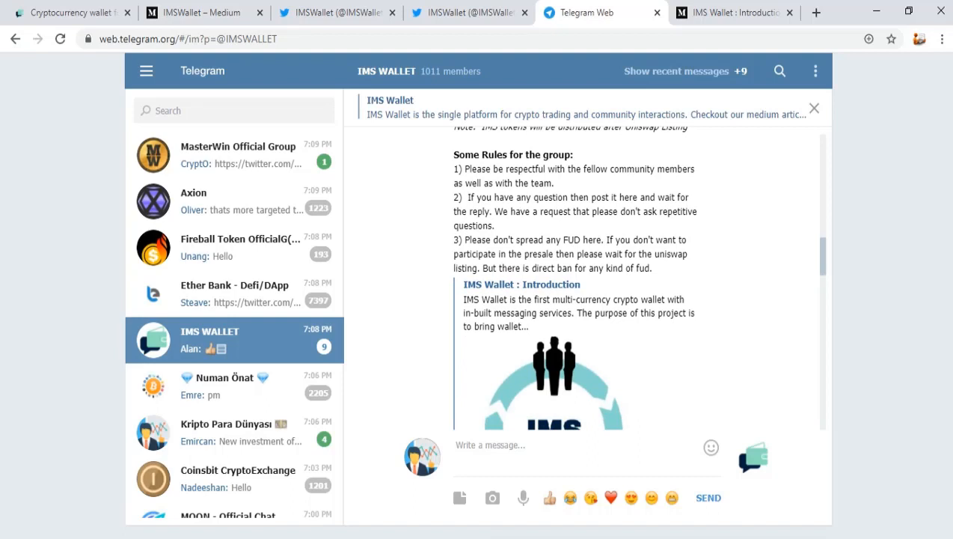
pyautogui.scroll(-3)
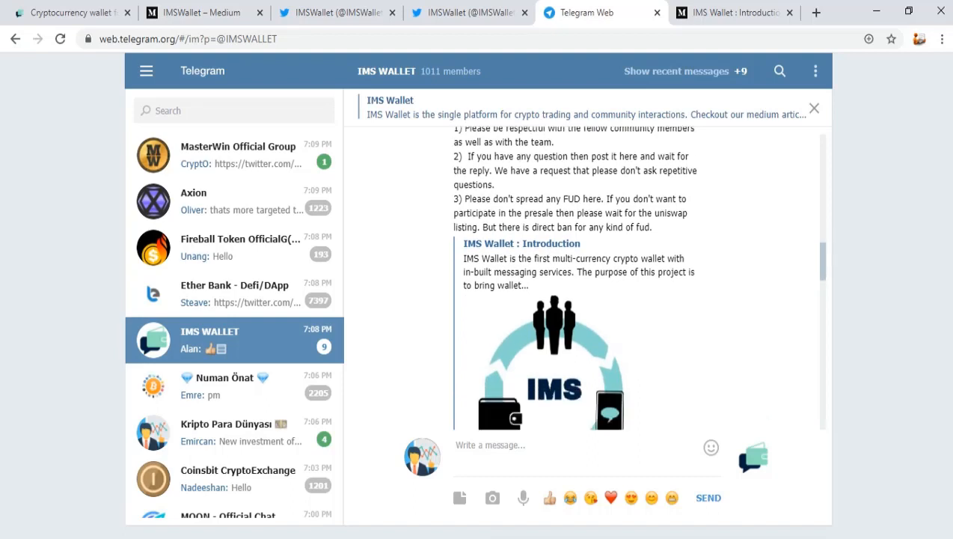
pyautogui.scroll(-3)
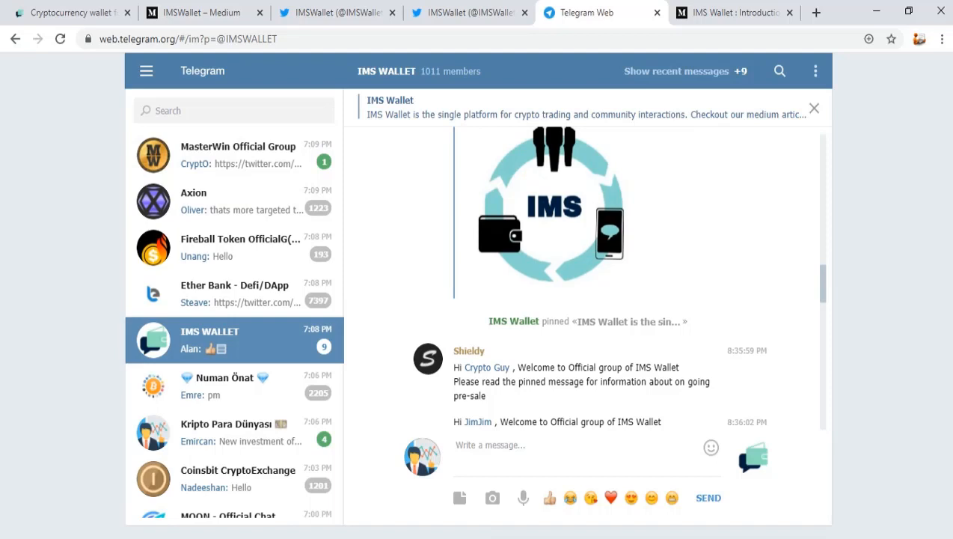
pyautogui.scroll(-3)
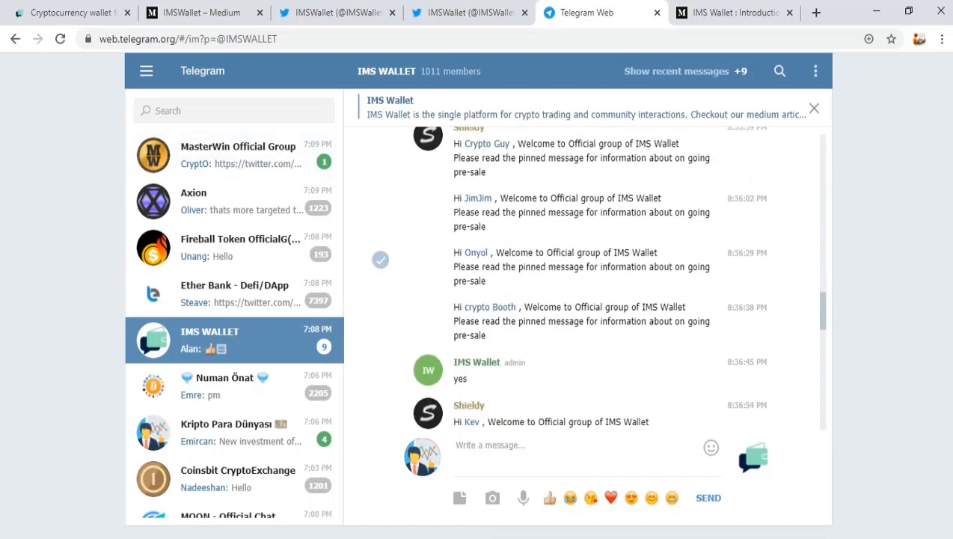
pyautogui.scroll(-3)
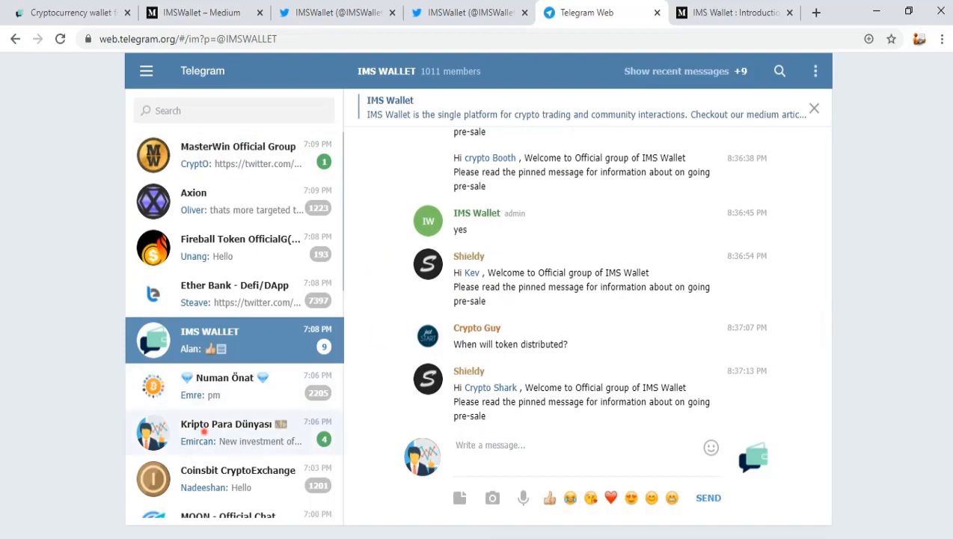
pyautogui.click(233, 432)
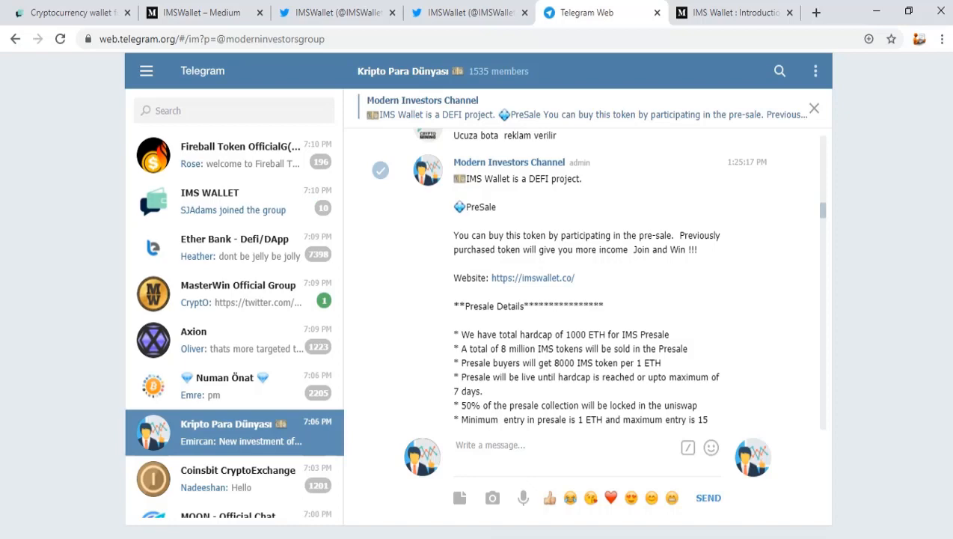
# Step: Read the shared presale post's contribution address, then return to the IMS Wallet site's Roadmap/Tokenomics area
pyautogui.scroll(-3)
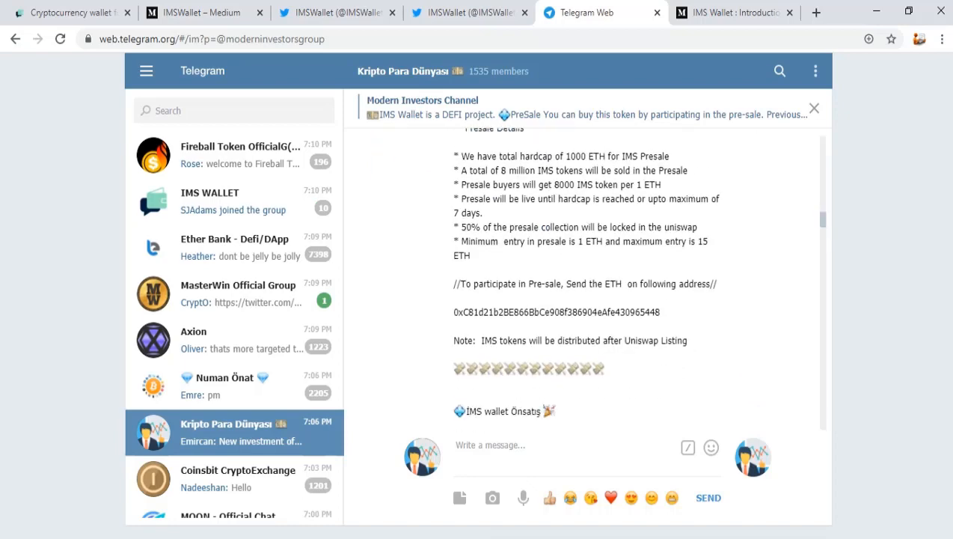
pyautogui.click(72, 12)
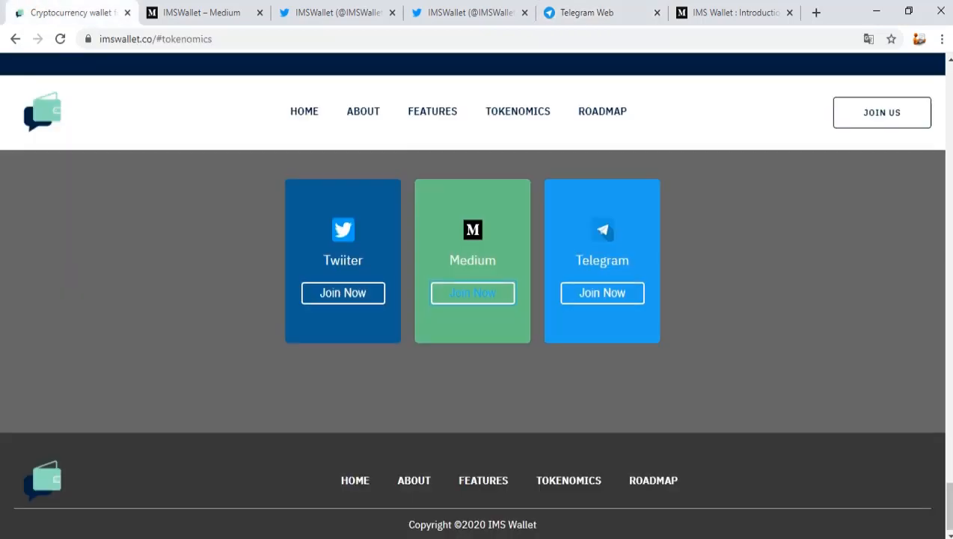
pyautogui.click(601, 111)
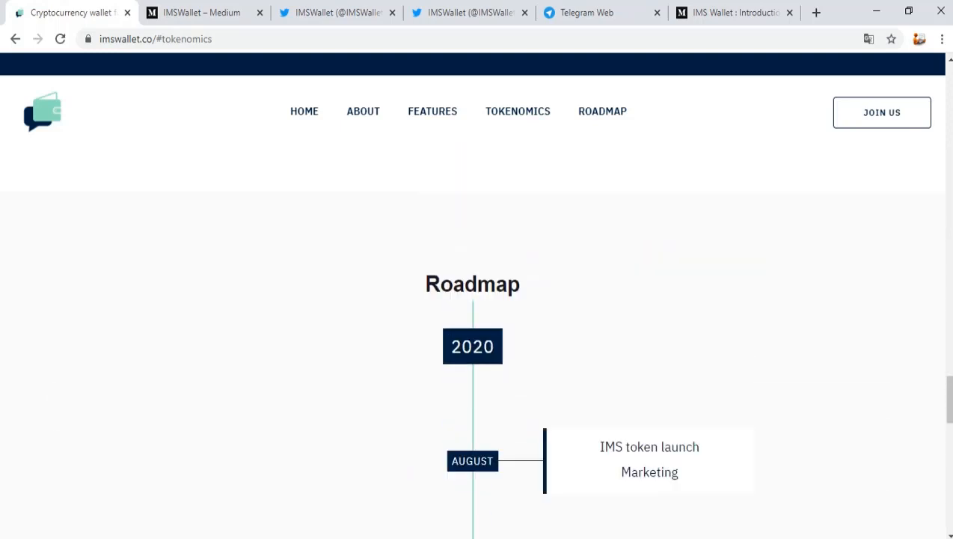
pyautogui.scroll(3)
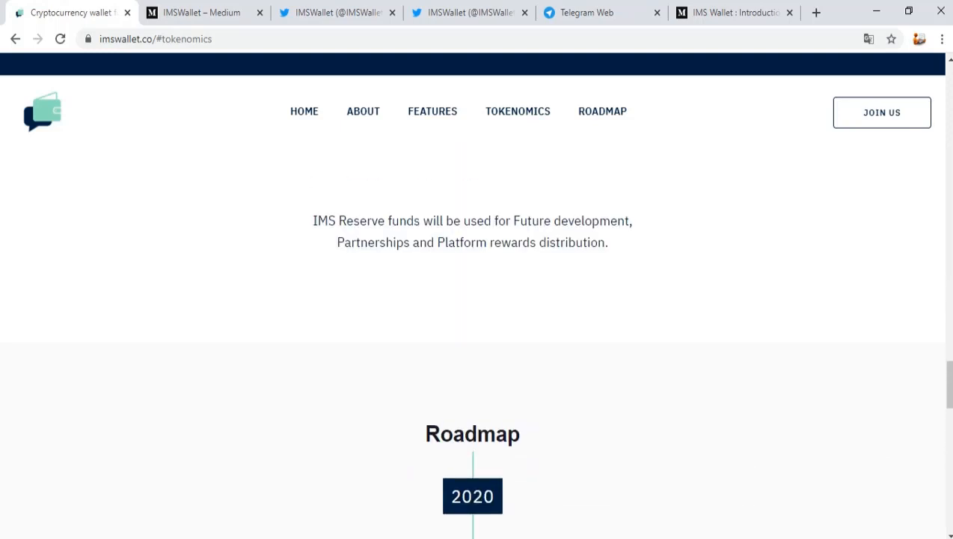